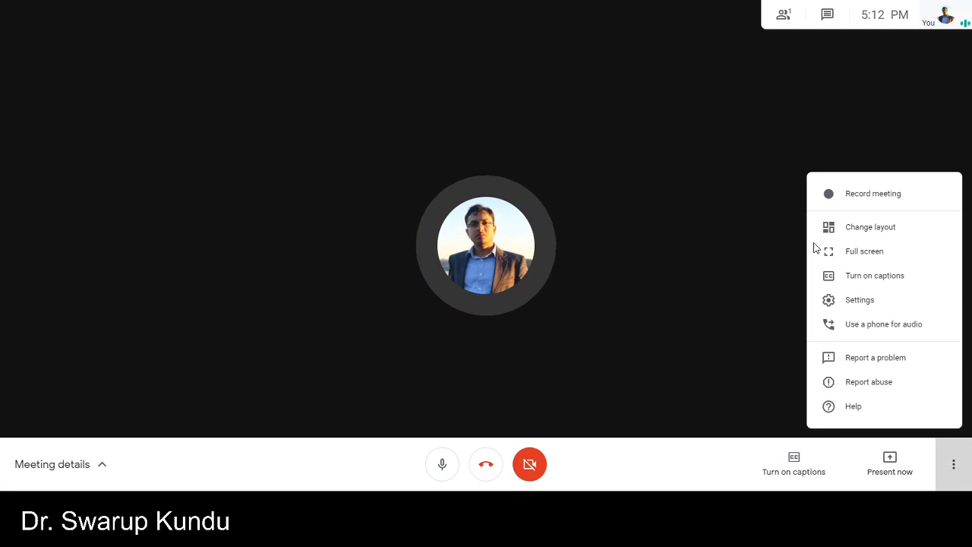
Open Settings from the More options menu, showing the audio devices
{"action": "left_click", "coordinate": [953, 464]}
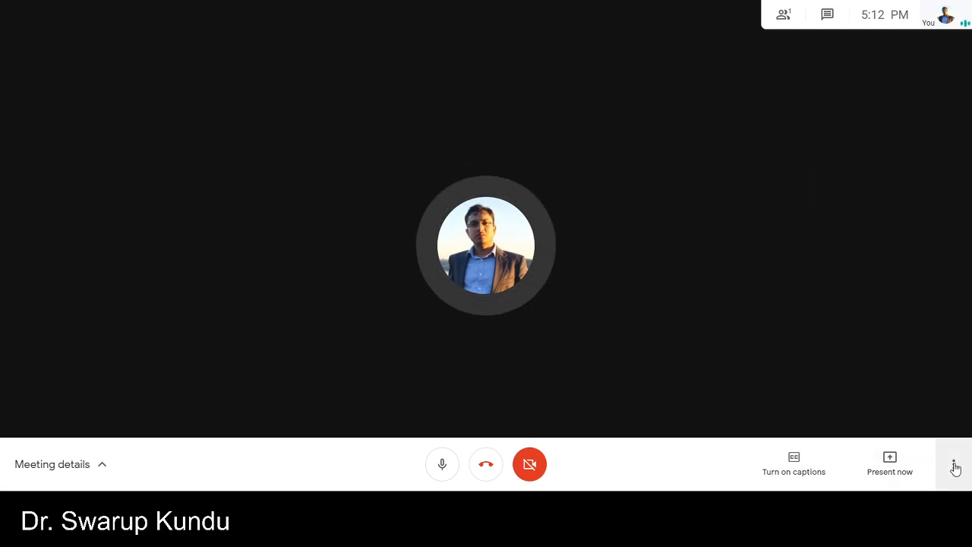
{"action": "left_click", "coordinate": [953, 464]}
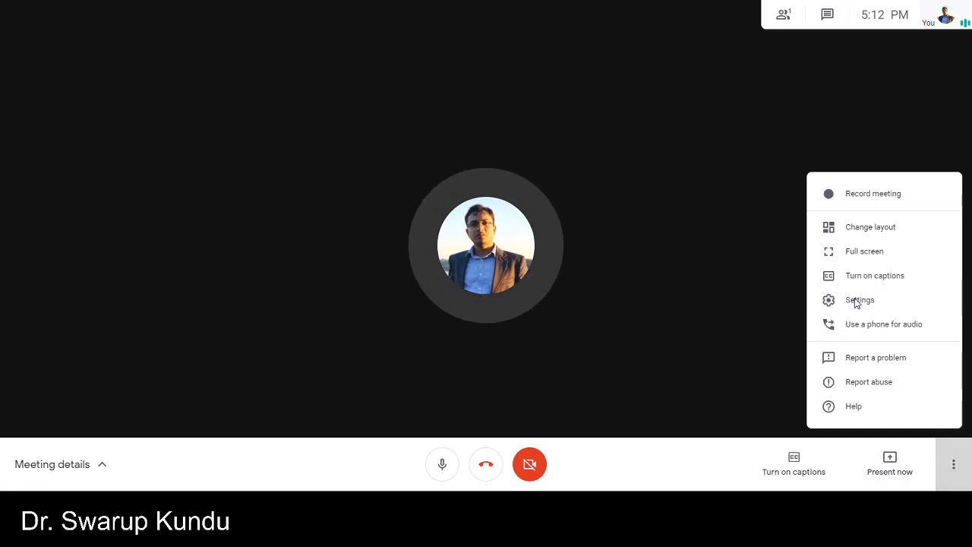
{"action": "left_click", "coordinate": [860, 299]}
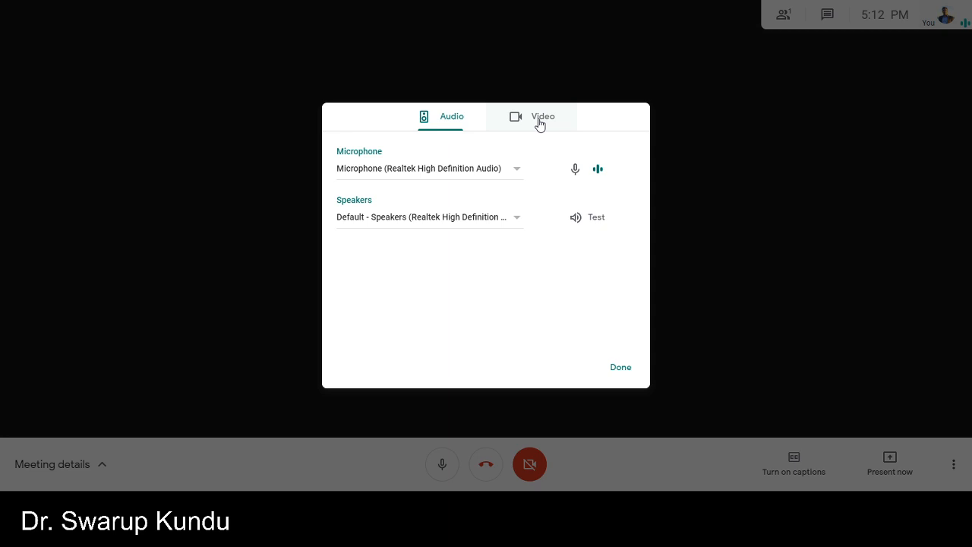
Set send resolution to Standard definition (360p) and receive to 360p, one video at a time
{"action": "left_click", "coordinate": [542, 116]}
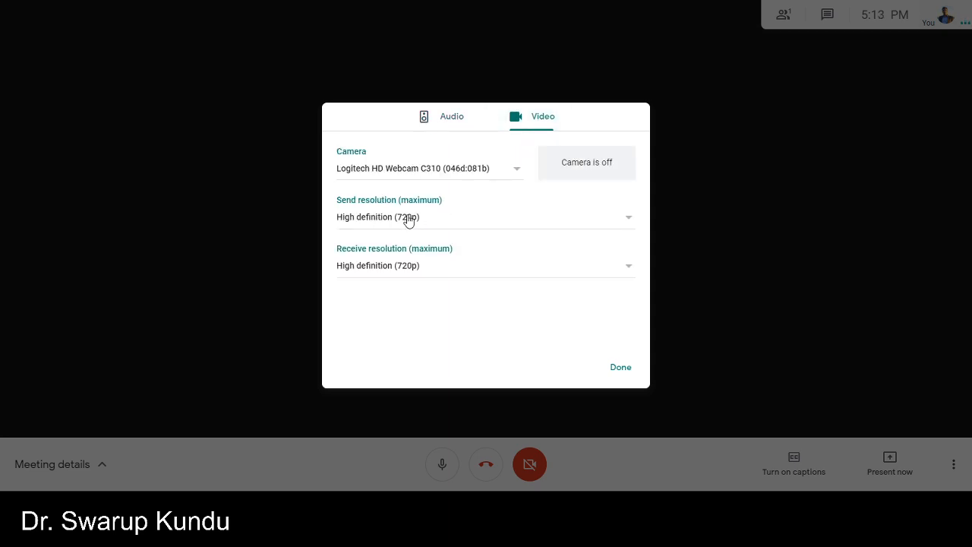
{"action": "left_click", "coordinate": [486, 217]}
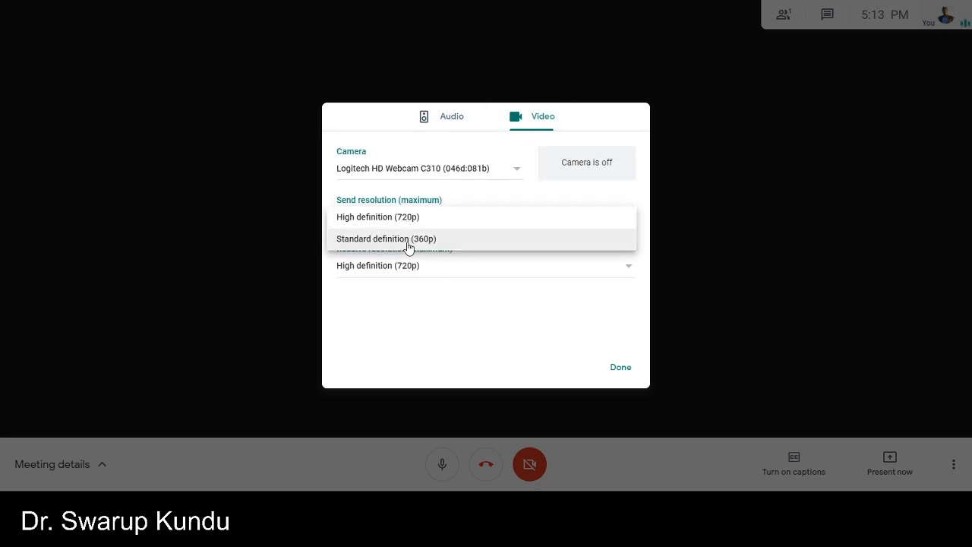
{"action": "left_click", "coordinate": [386, 238]}
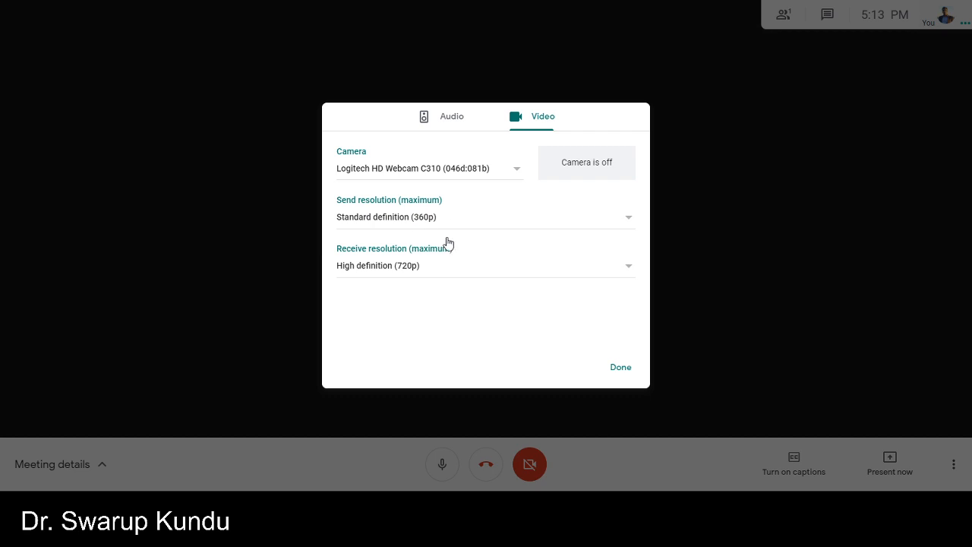
{"action": "left_click", "coordinate": [487, 265]}
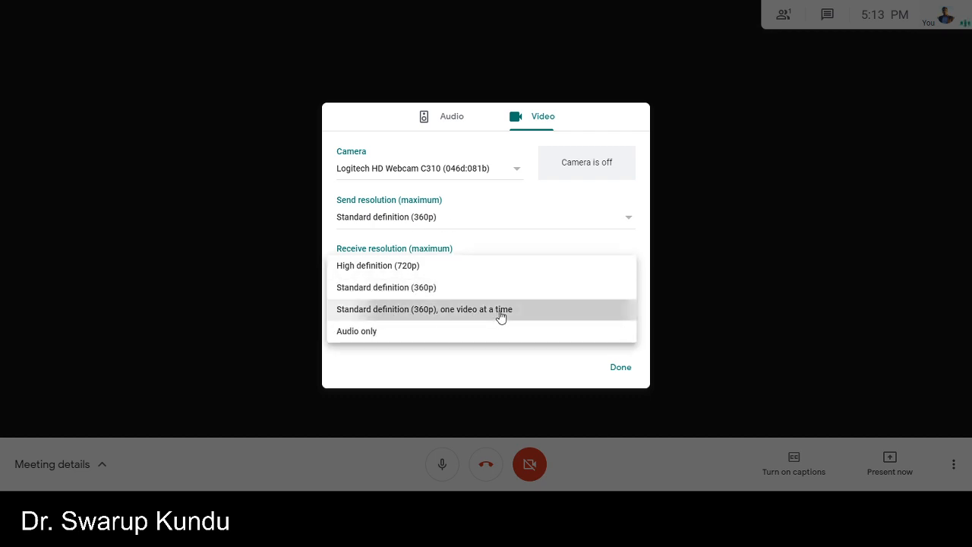
{"action": "left_click", "coordinate": [423, 310]}
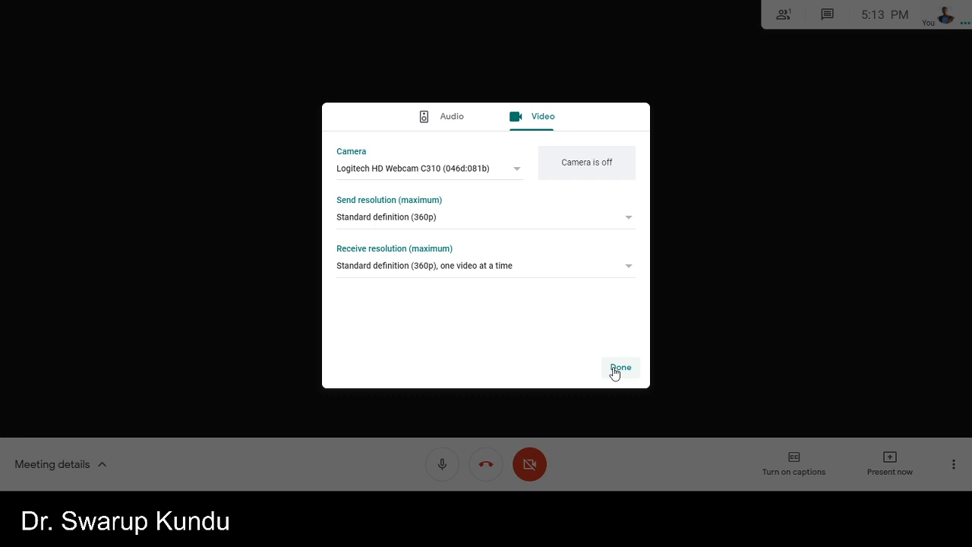
{"action": "left_click", "coordinate": [620, 367]}
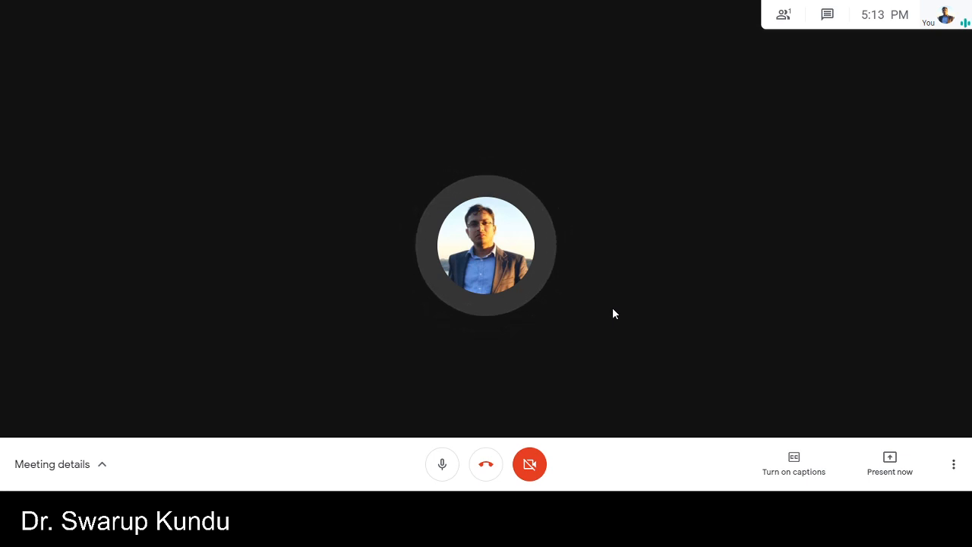
{"action": "mouse_move", "coordinate": [656, 217]}
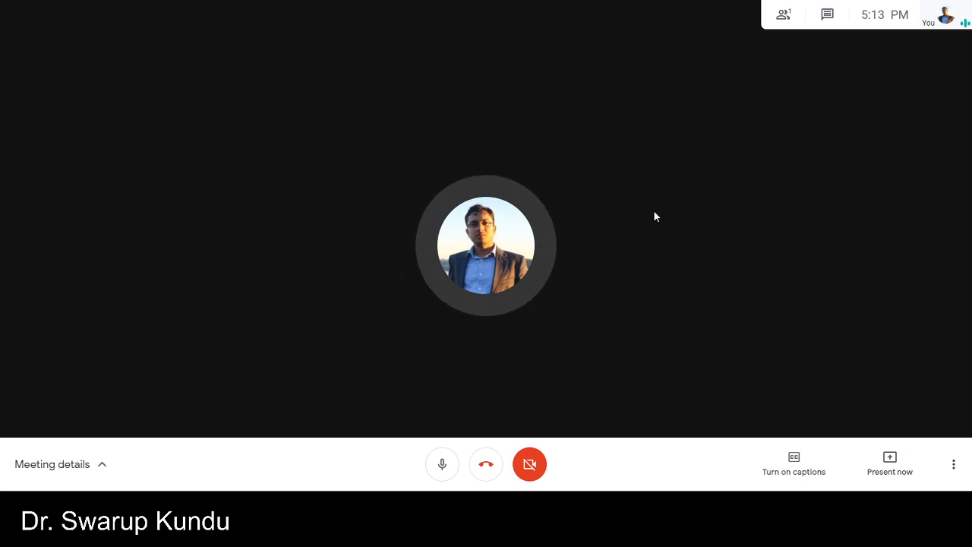
{"action": "mouse_move", "coordinate": [656, 221]}
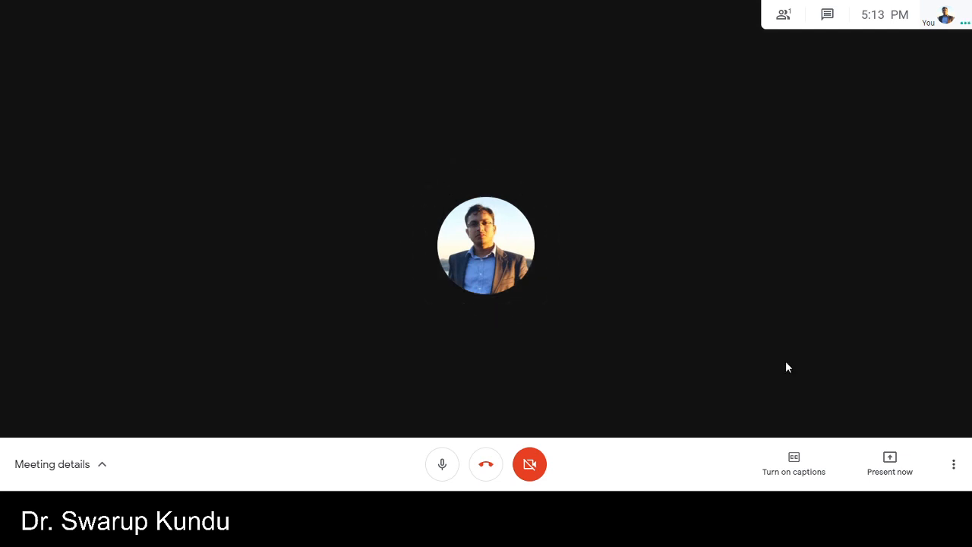
Choose the Spotlight layout from More options' Change layout choices
{"action": "left_click", "coordinate": [954, 464]}
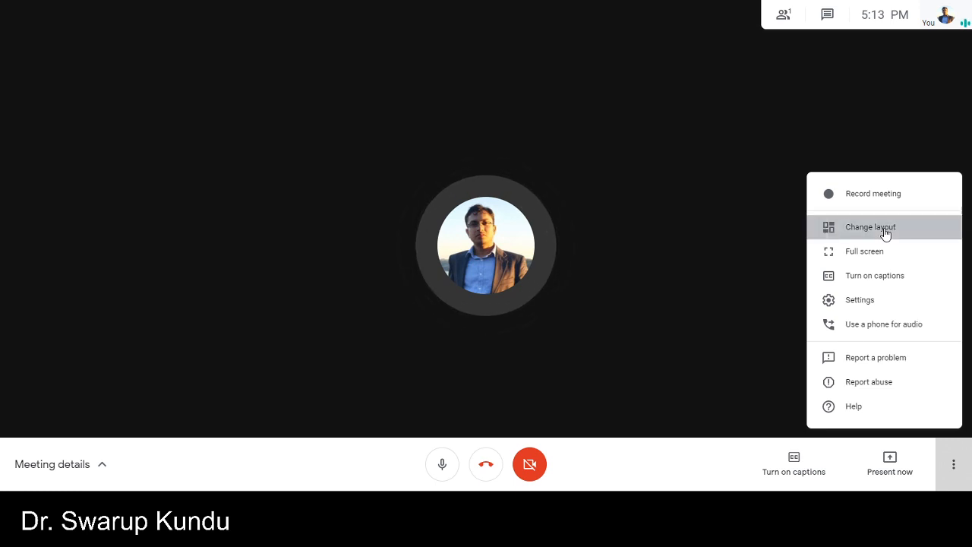
{"action": "left_click", "coordinate": [869, 226]}
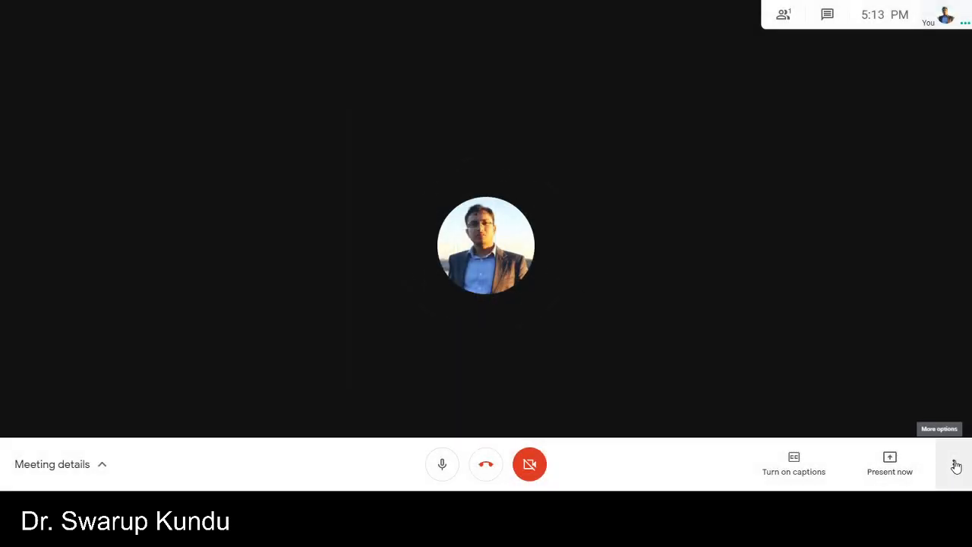
{"action": "left_click", "coordinate": [956, 464]}
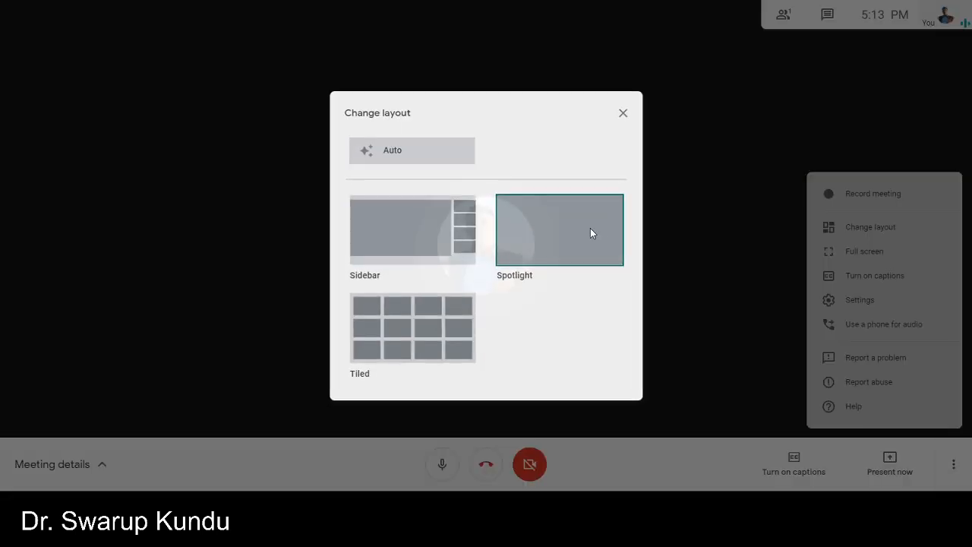
{"action": "left_click", "coordinate": [559, 229]}
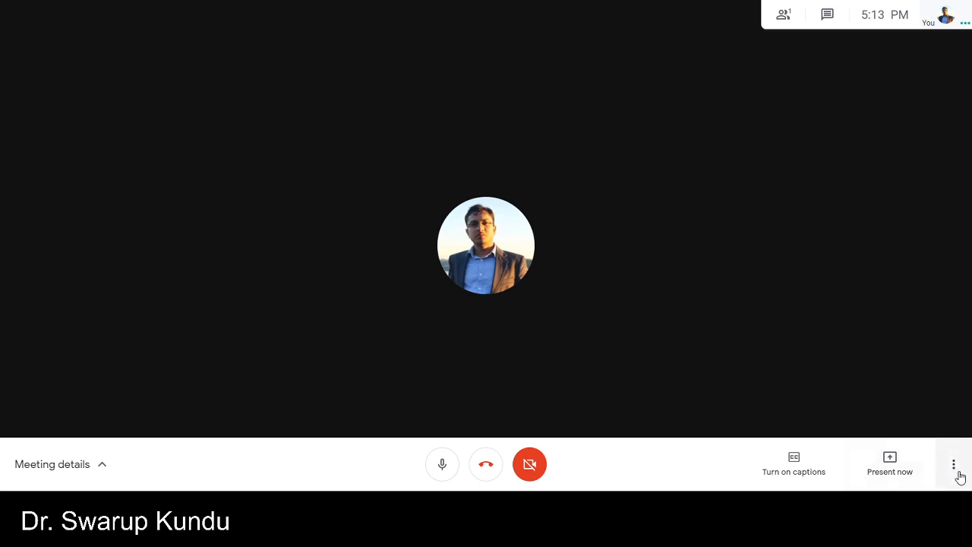
{"action": "left_click", "coordinate": [954, 464]}
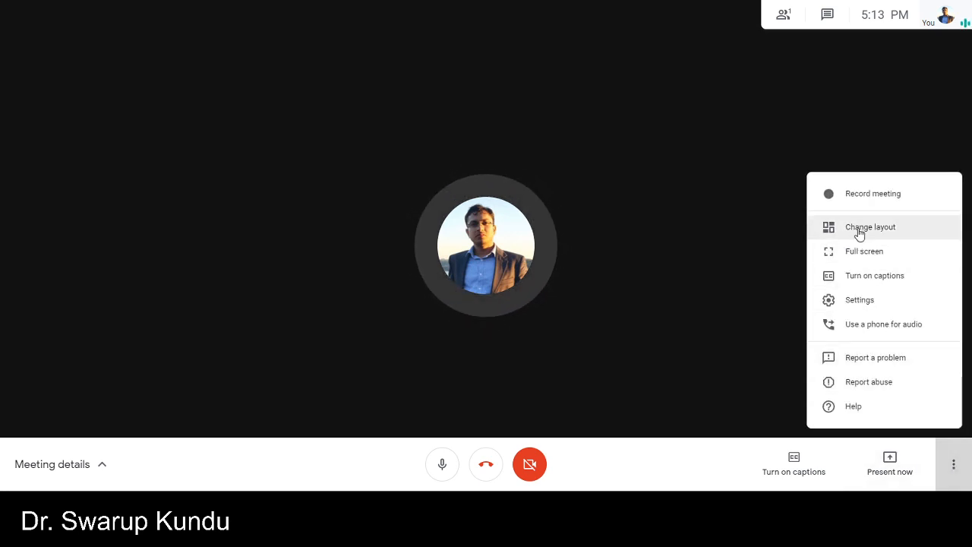